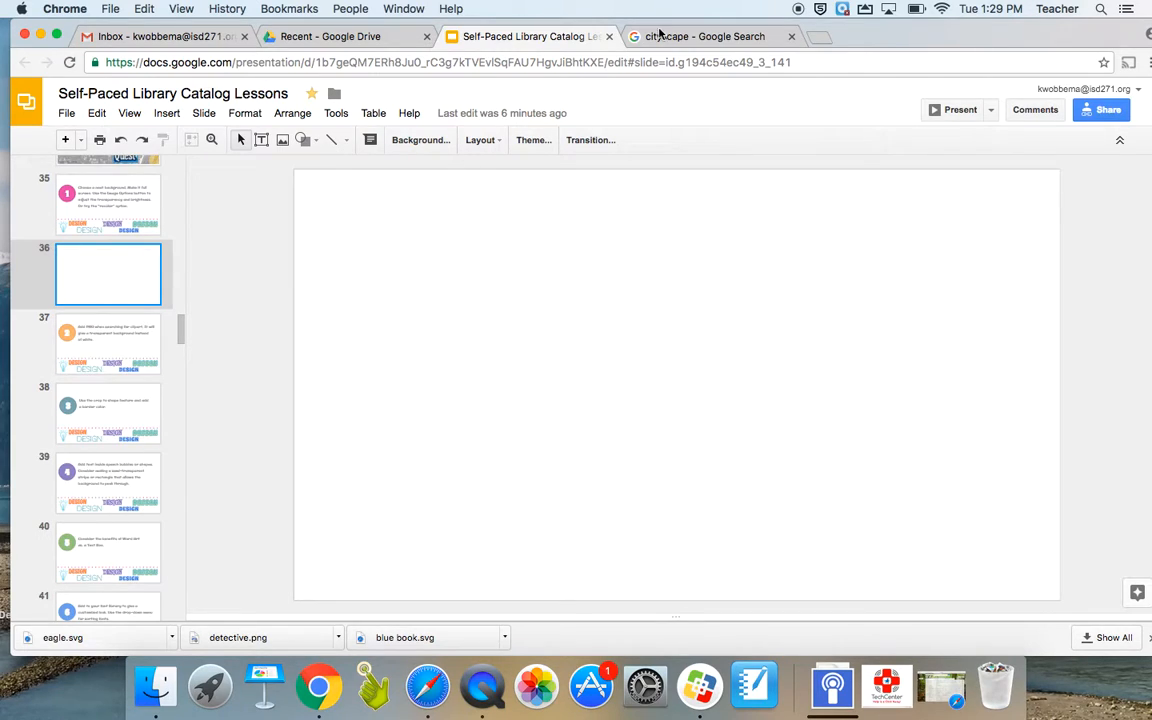
# Leave blank slide 36 and switch to the 'cityscape - Google Search' tab
pyautogui.click(703, 36)
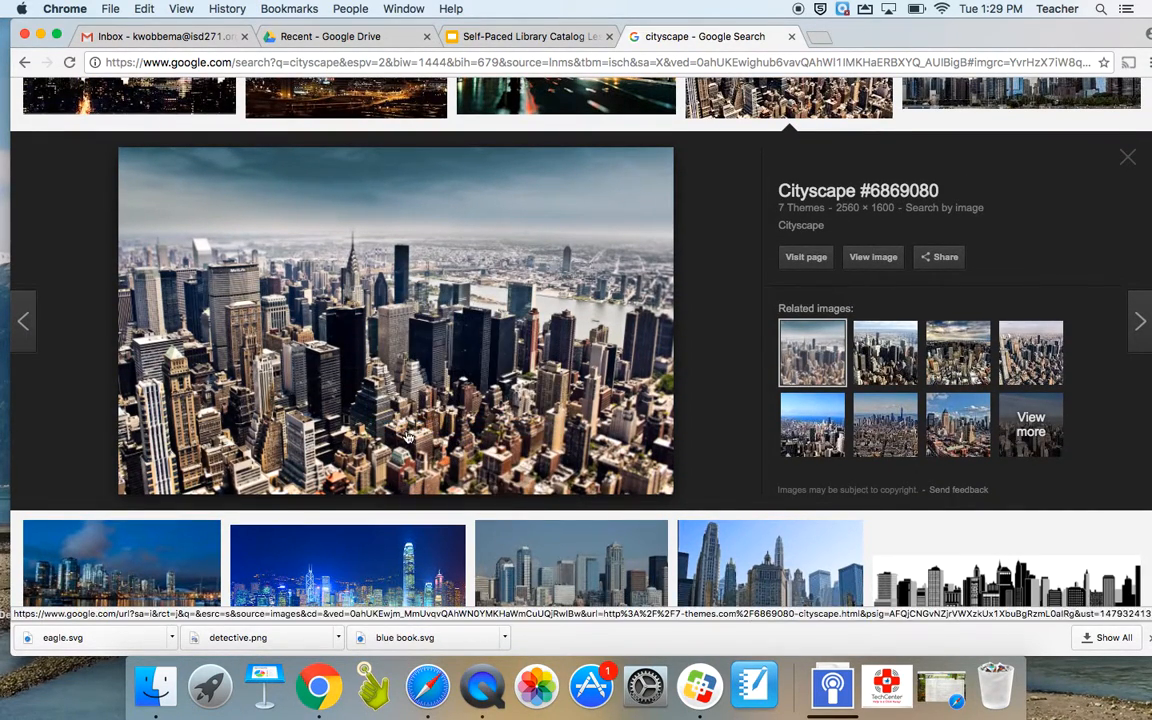
# Take the aerial New York cityscape photo (Cityscape #6869080) for the slide
pyautogui.click(525, 36)
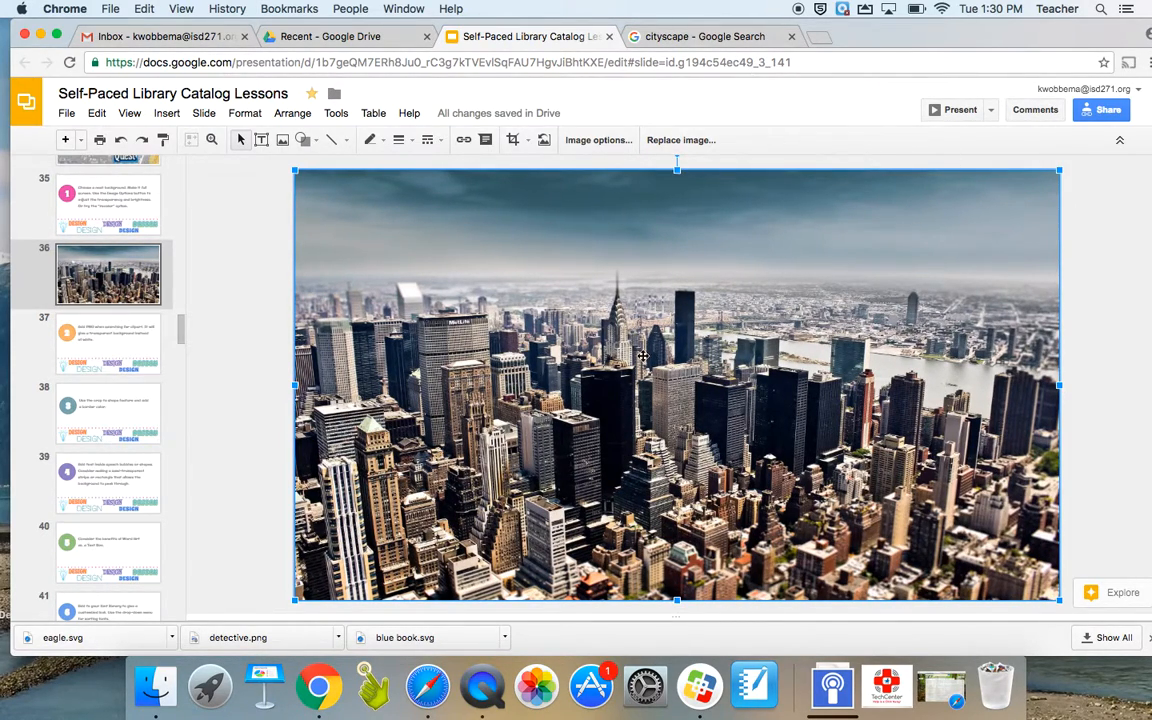
pyautogui.moveTo(597, 140)
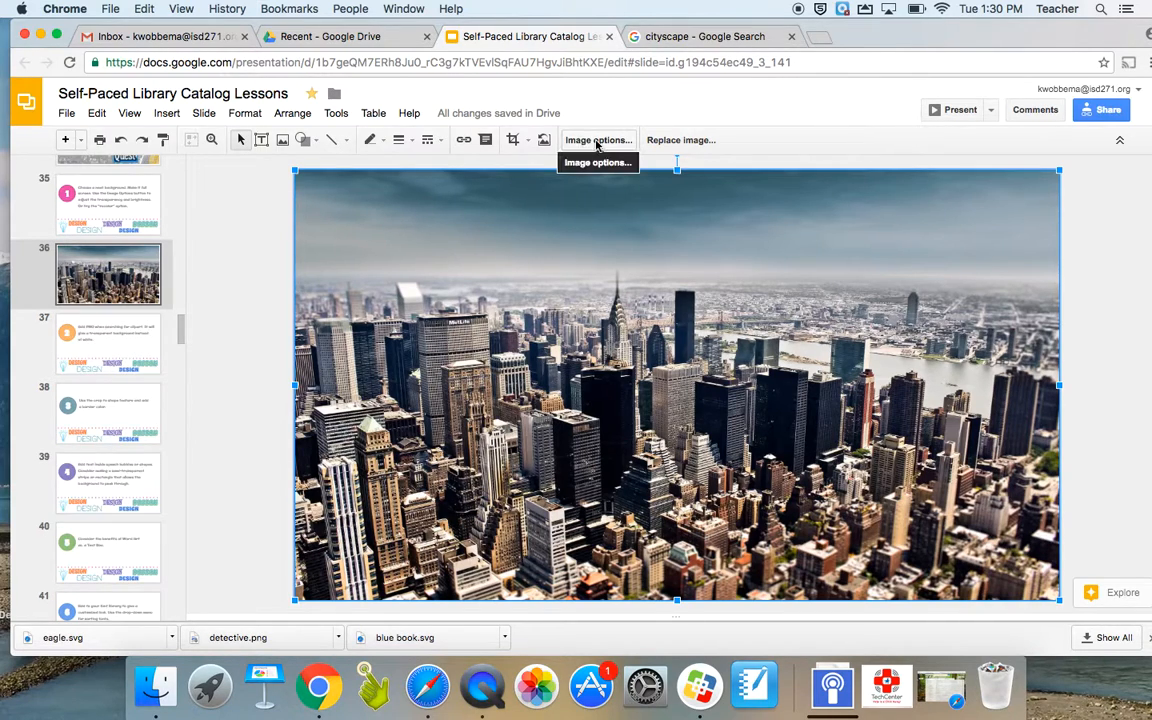
# In Image options, try the Light 6, Light 8 and Light 7 recolor tints
pyautogui.click(597, 139)
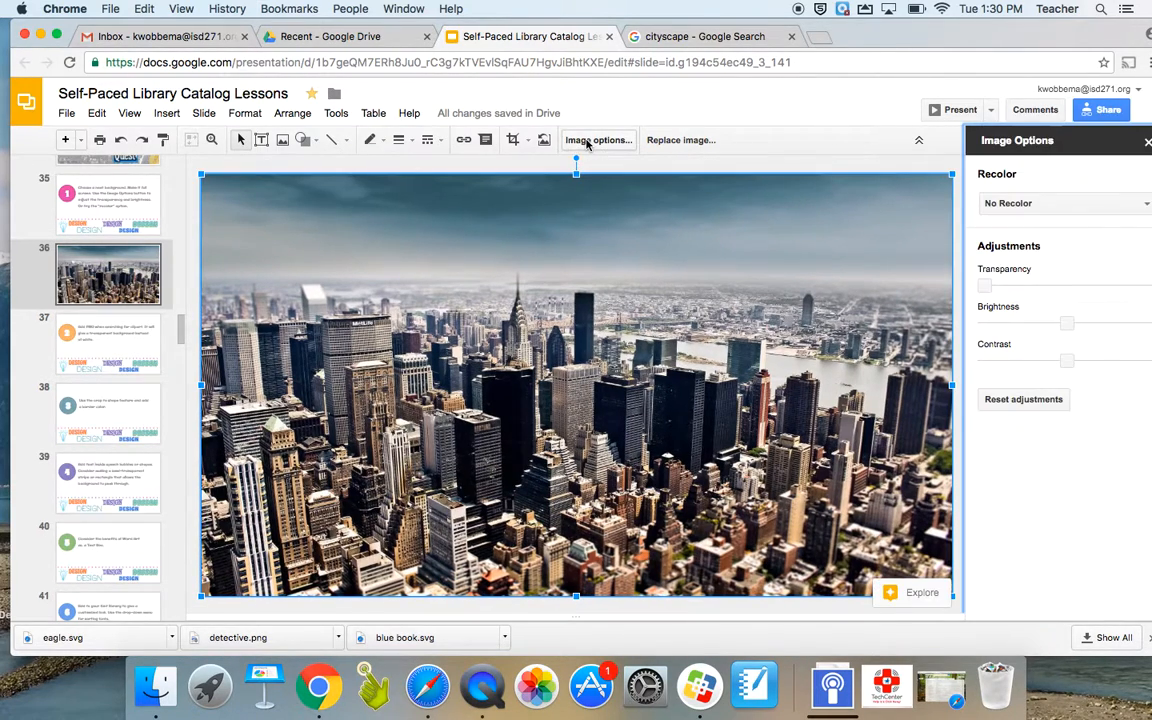
pyautogui.moveTo(1020, 203)
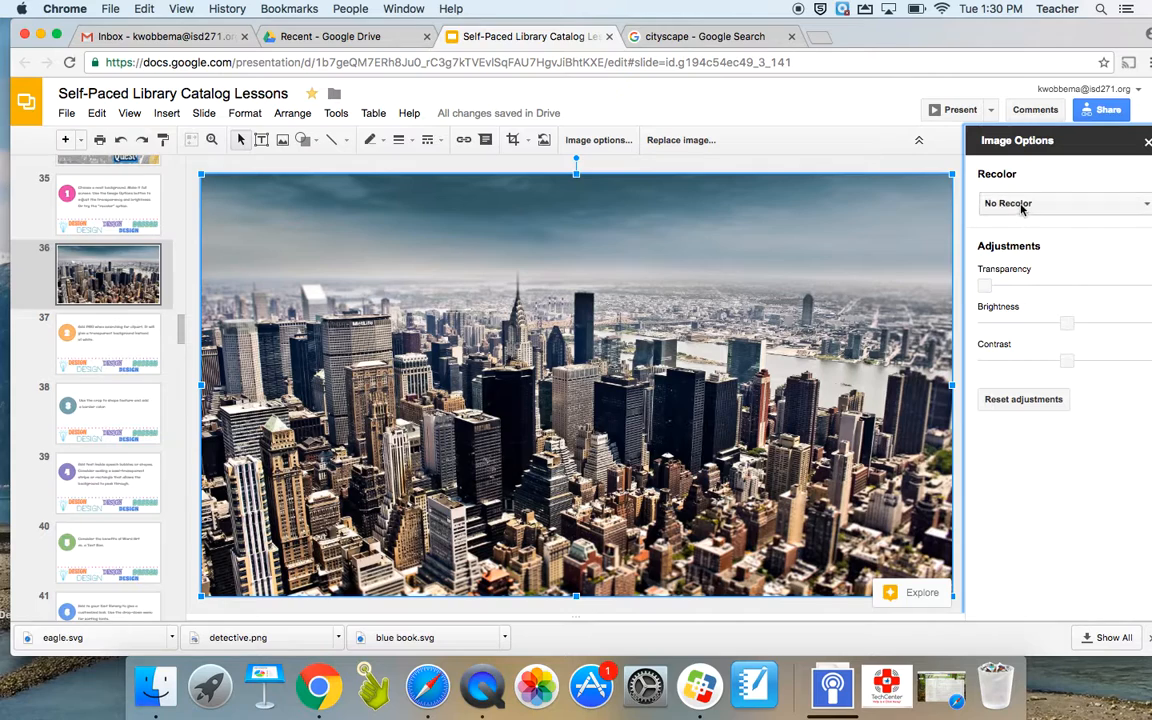
pyautogui.click(1063, 203)
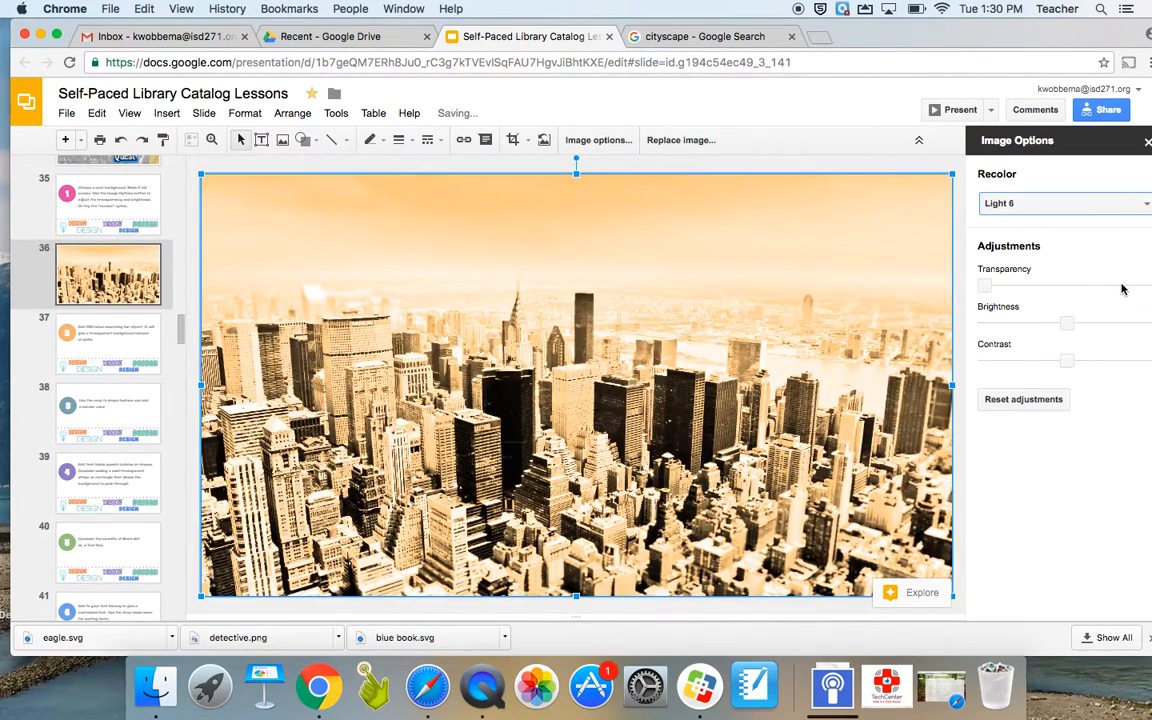
pyautogui.click(1063, 203)
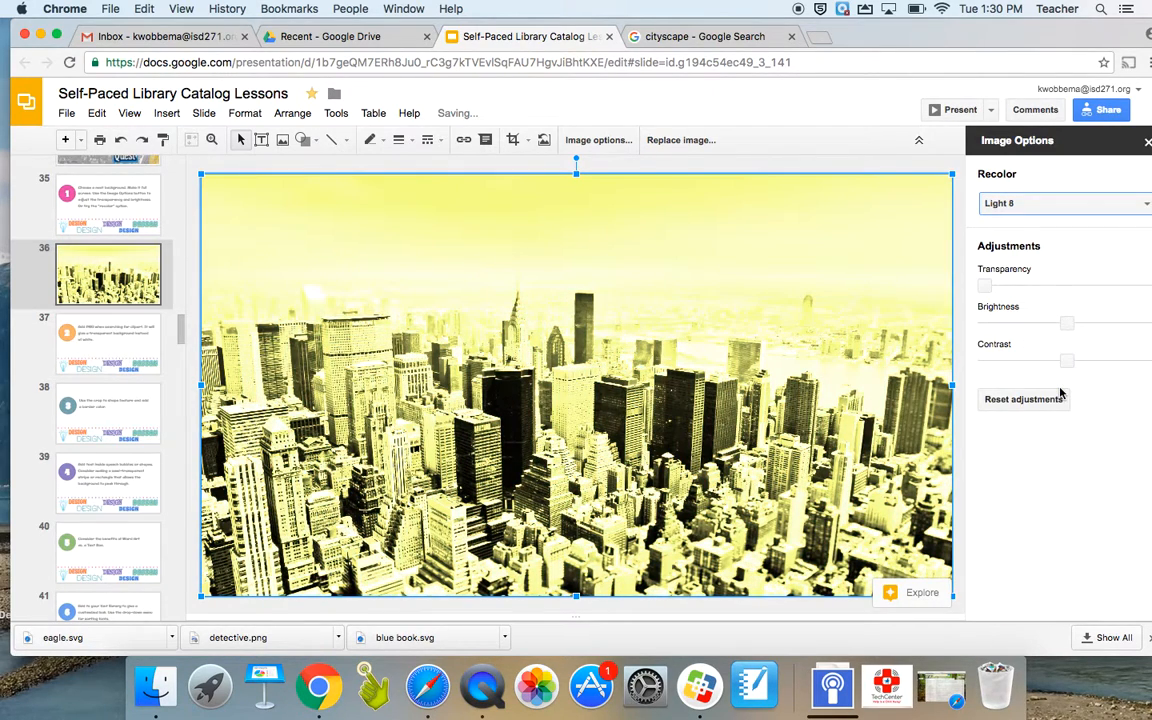
pyautogui.click(1060, 203)
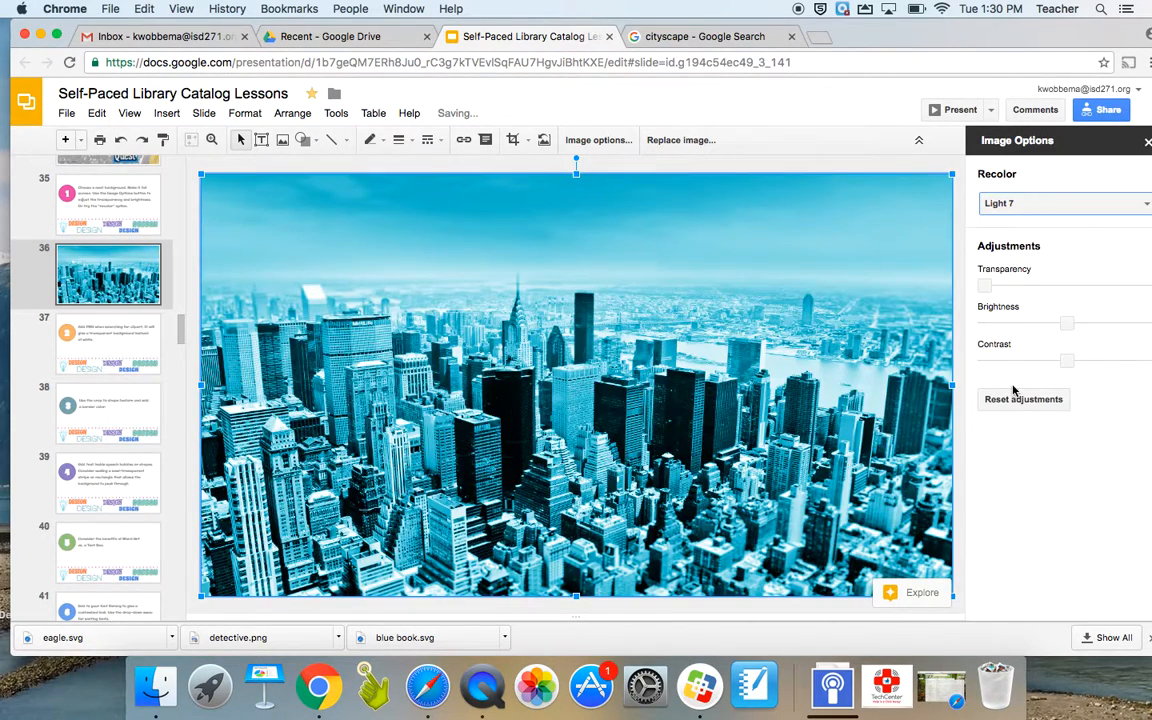
pyautogui.click(1065, 203)
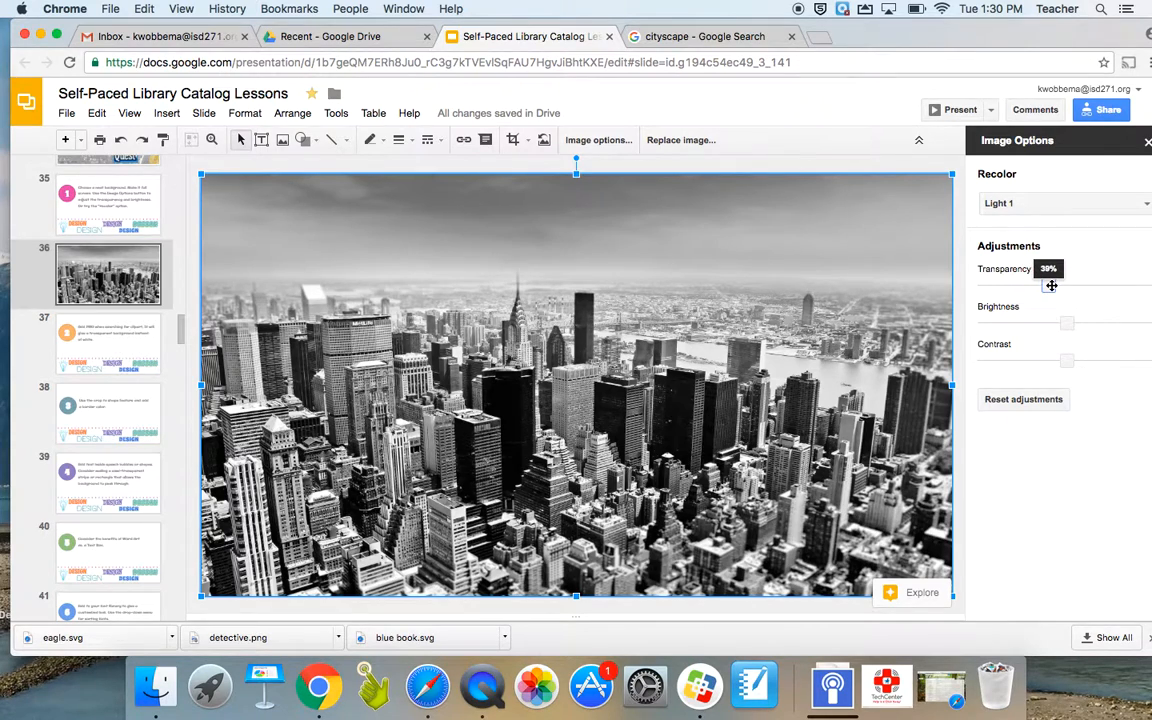
# Raise the grayscale cityscape photo's transparency to about 44%
pyautogui.moveTo(1050, 285); pyautogui.dragTo(1060, 285)
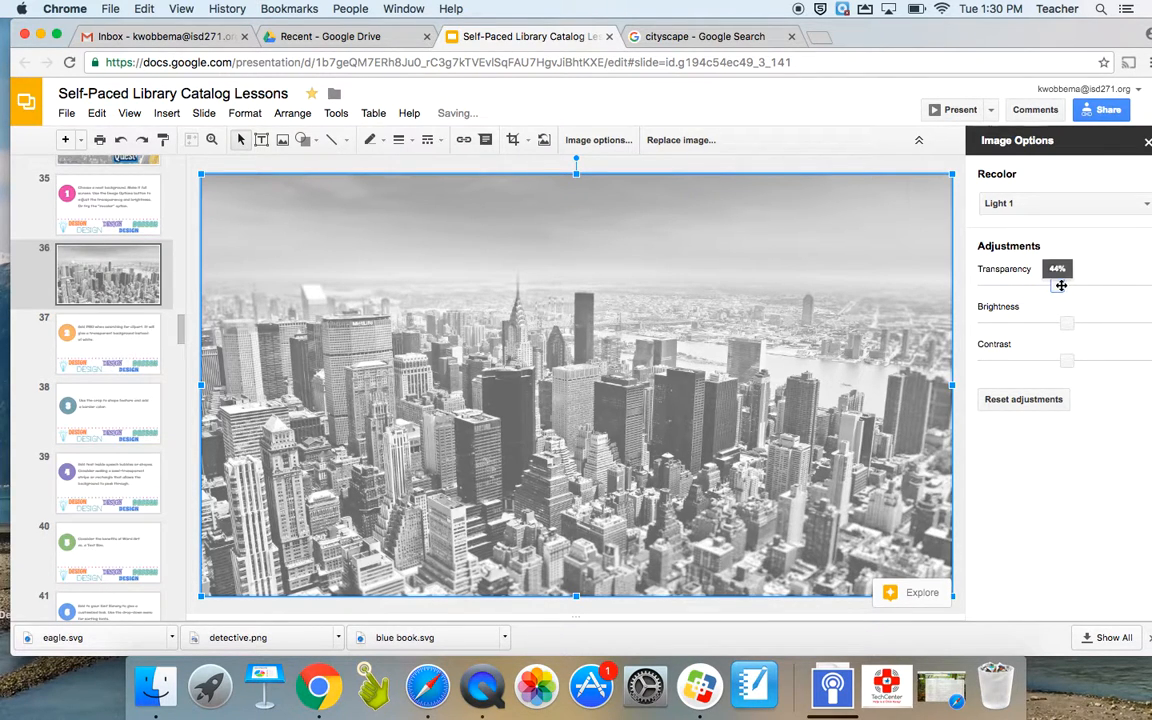
pyautogui.moveTo(1057, 286); pyautogui.dragTo(1062, 286)
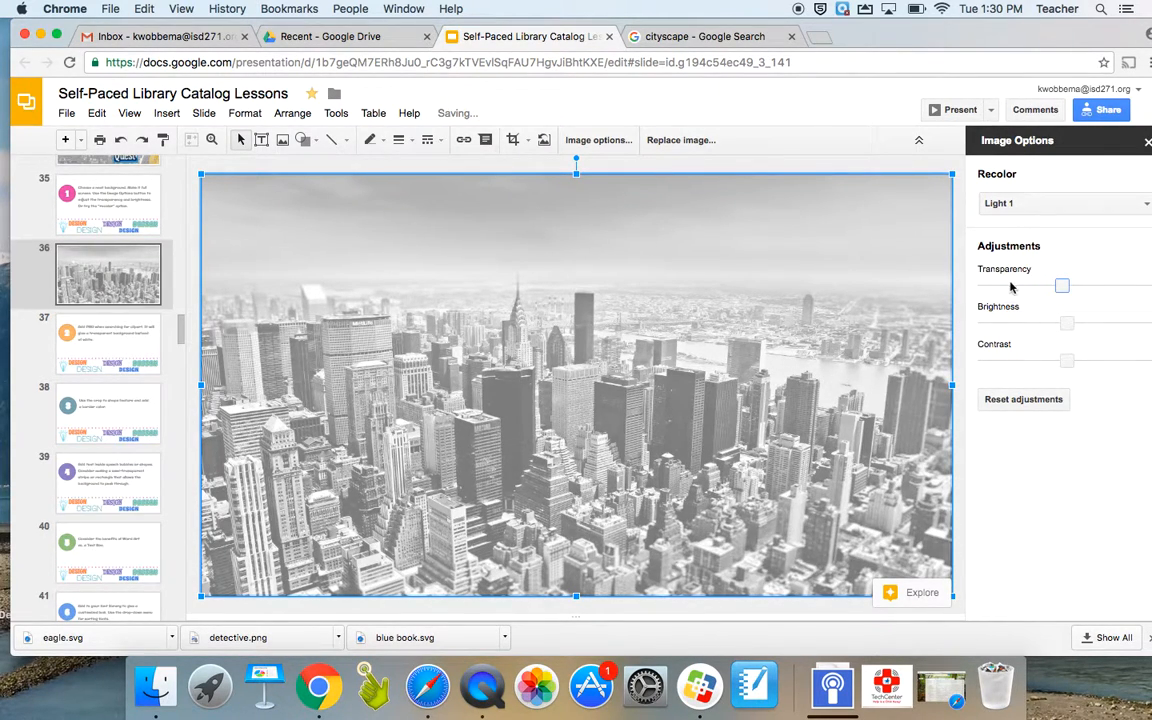
pyautogui.moveTo(1062, 286); pyautogui.dragTo(1058, 286)
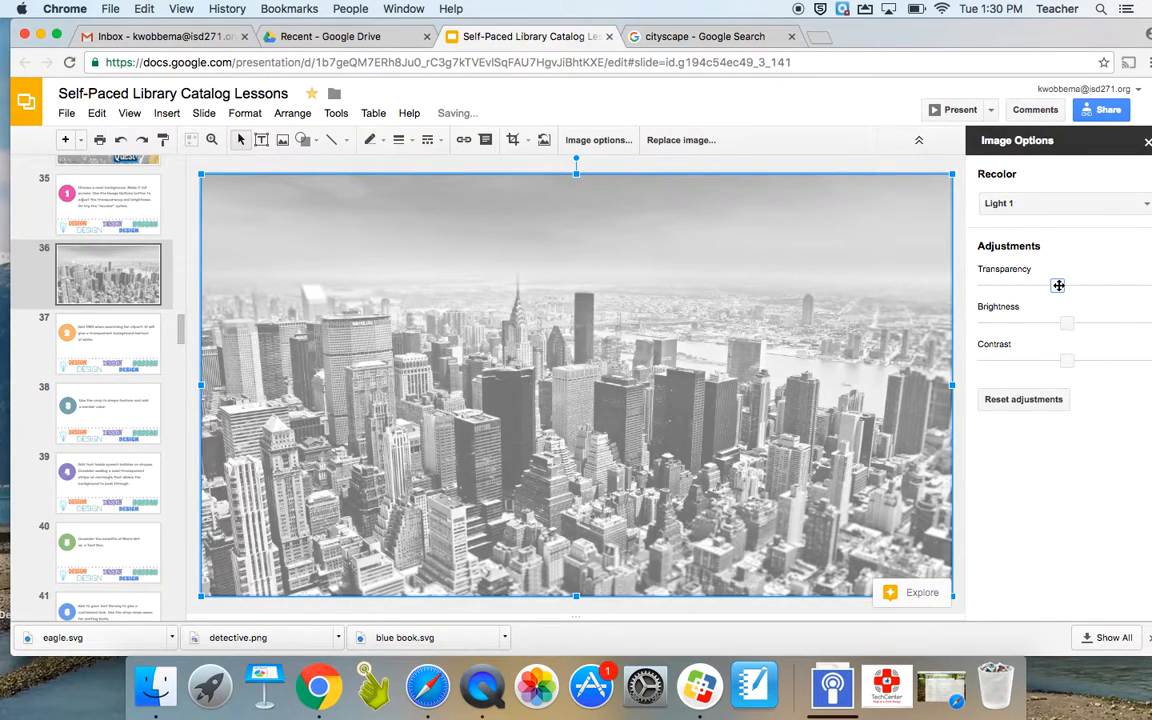